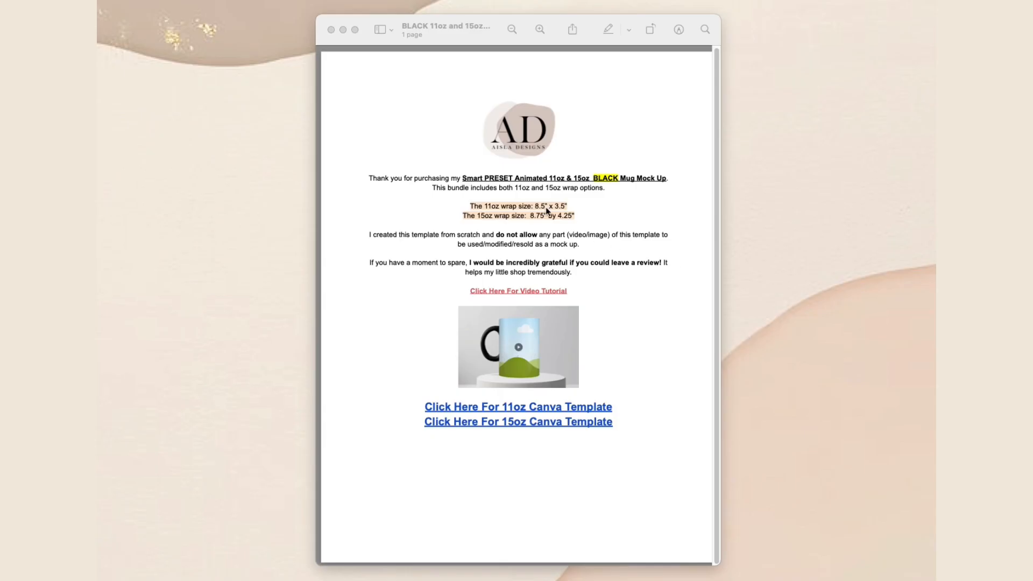
mouse_move(533, 226)
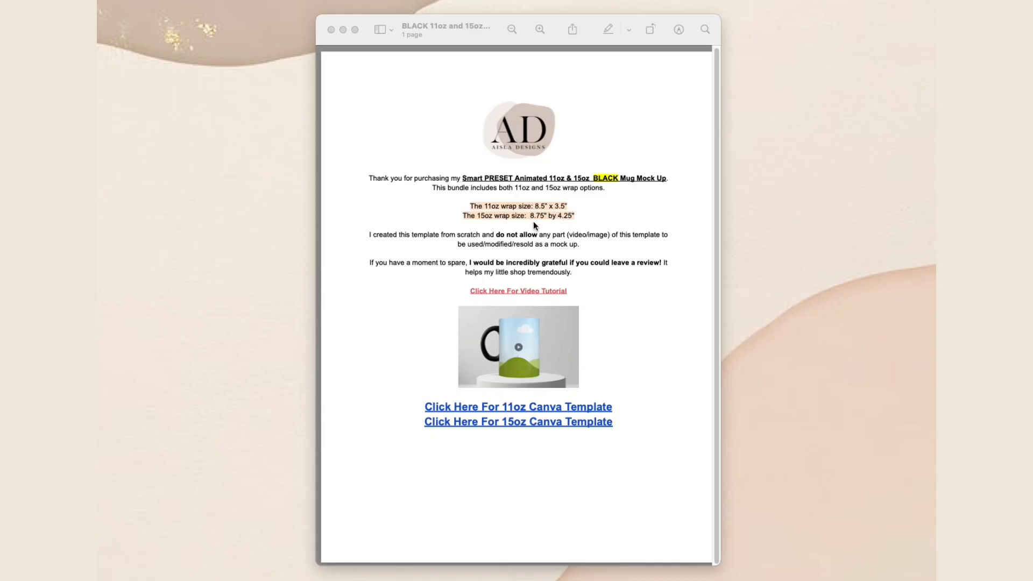
mouse_move(624, 237)
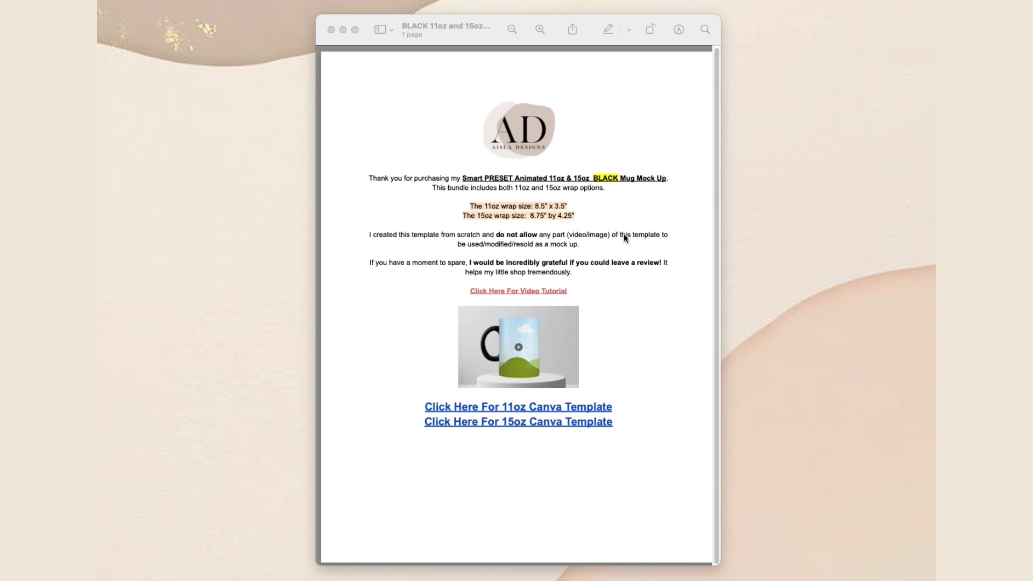
mouse_move(385, 243)
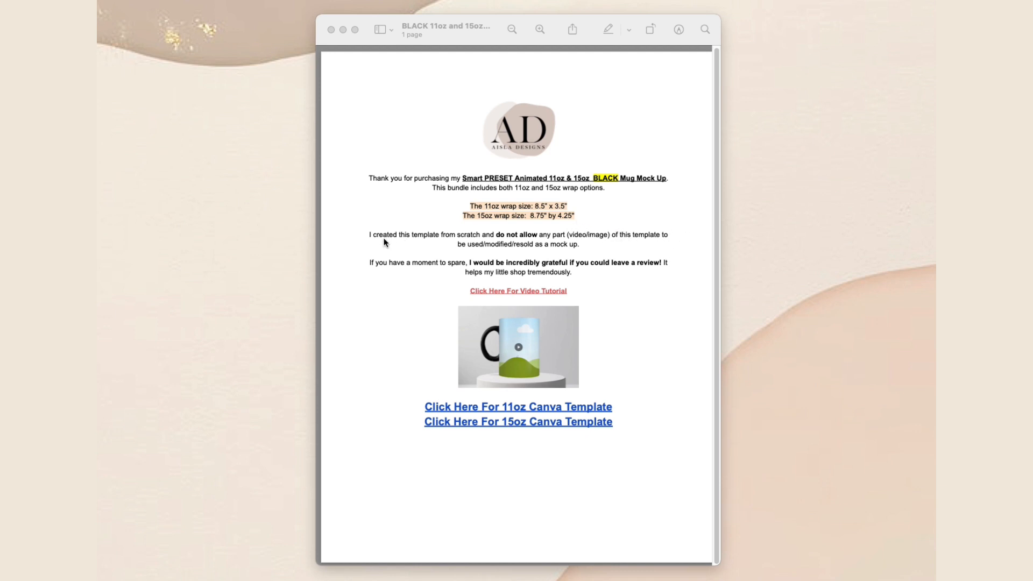
mouse_move(689, 254)
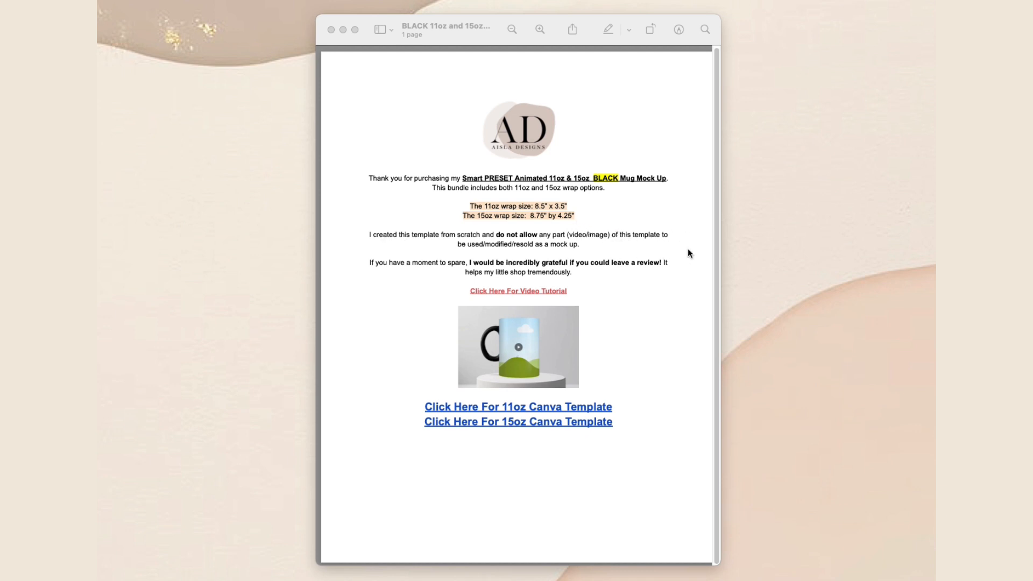
mouse_move(620, 271)
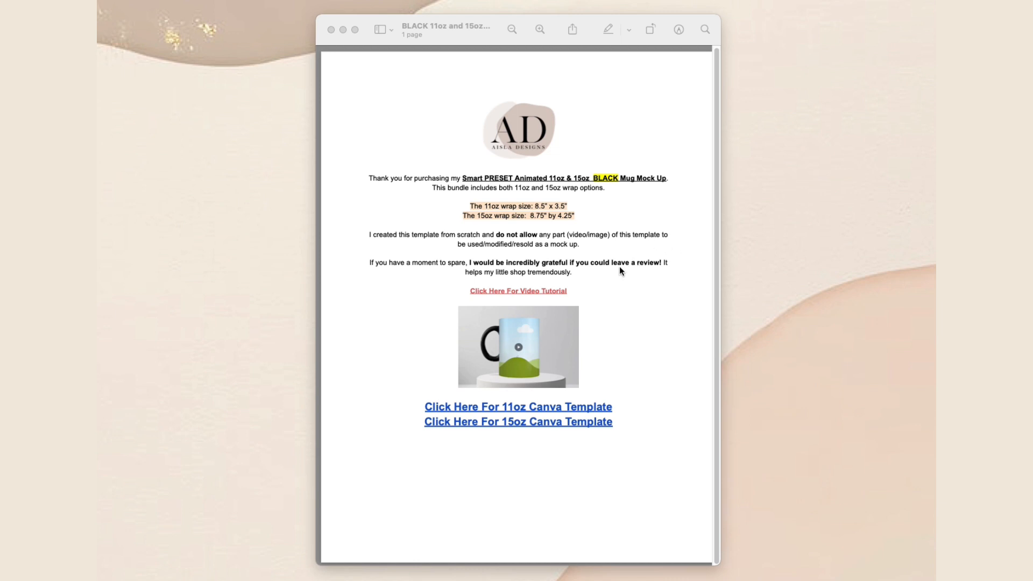
mouse_move(642, 402)
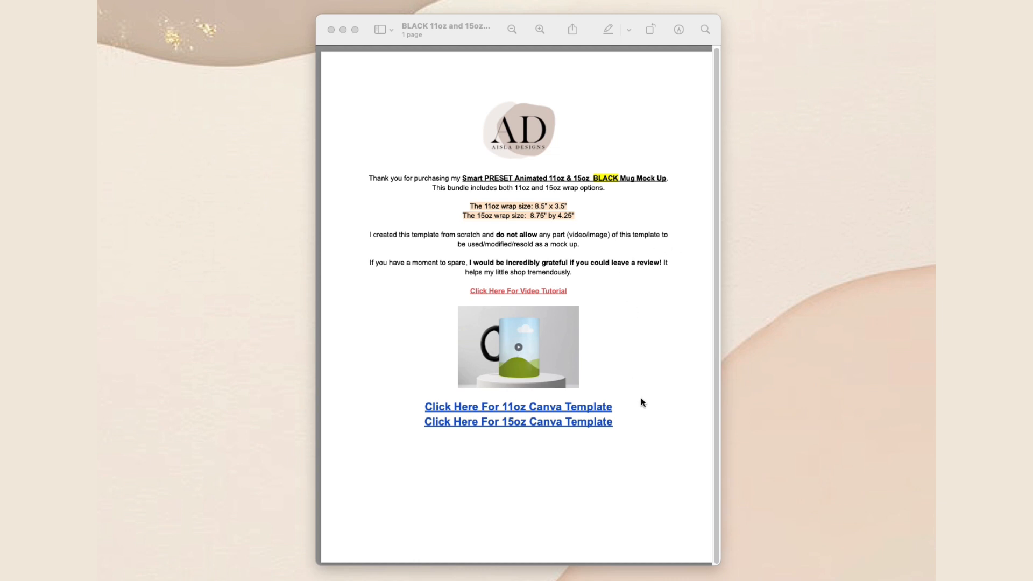
mouse_move(572, 415)
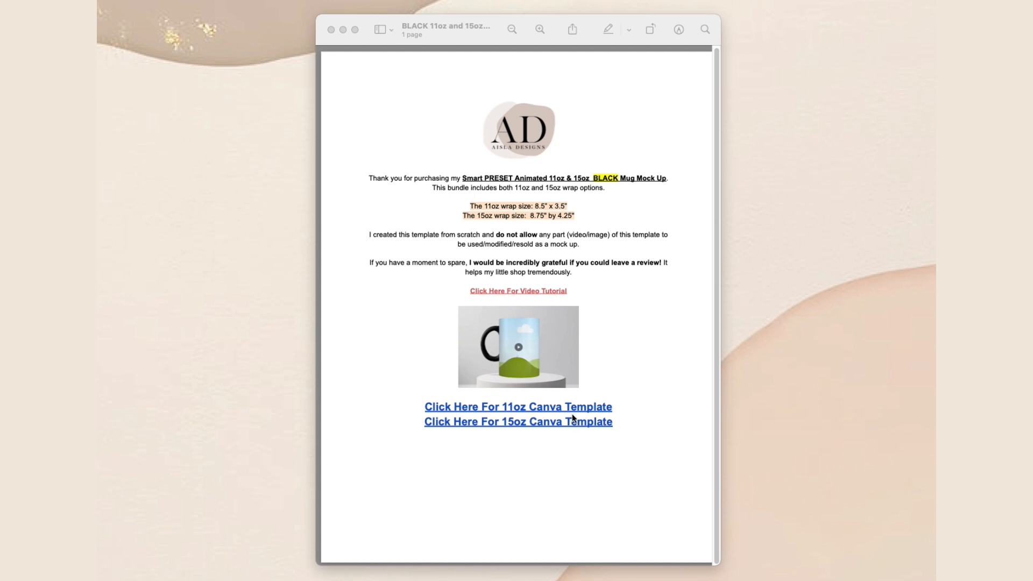
mouse_move(596, 409)
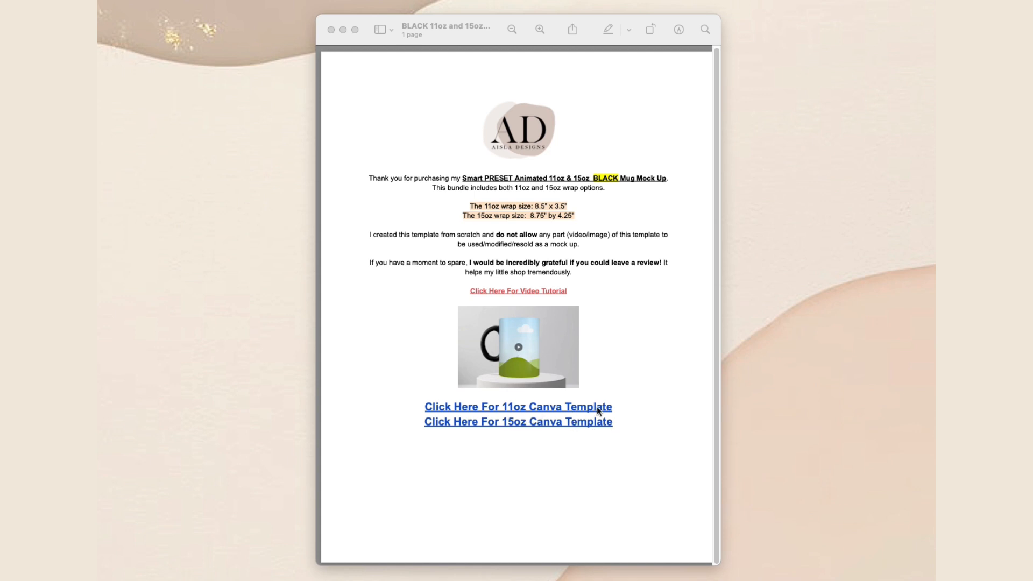
mouse_move(593, 428)
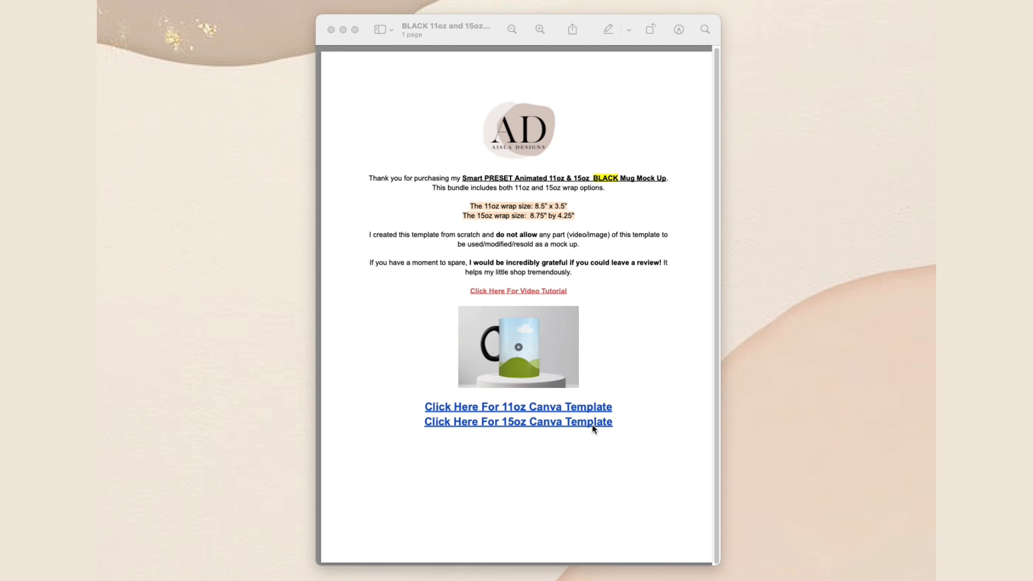
Step: Follow the 11oz Canva template link and use it to create a personal editable copy
click(517, 406)
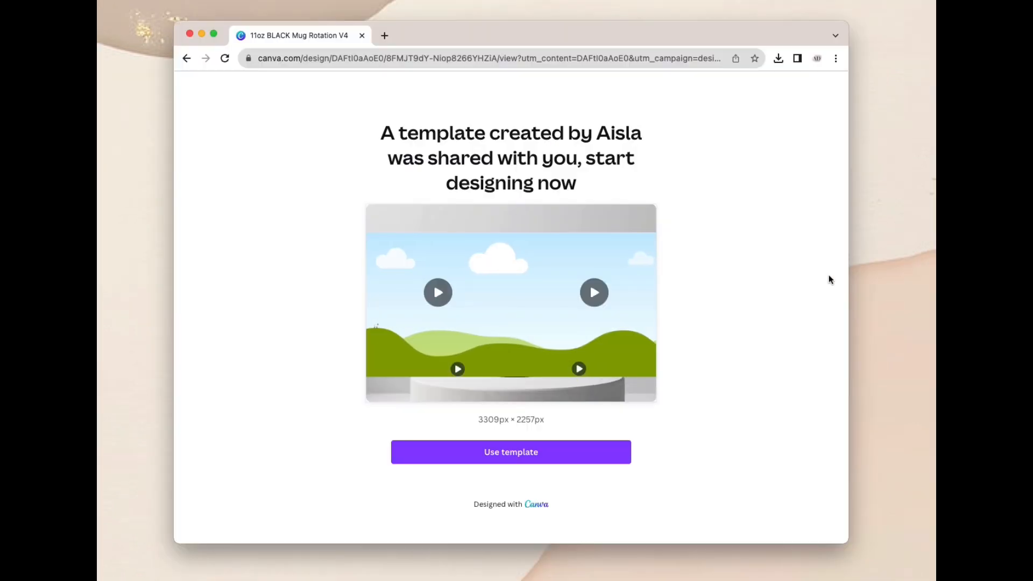
click(510, 452)
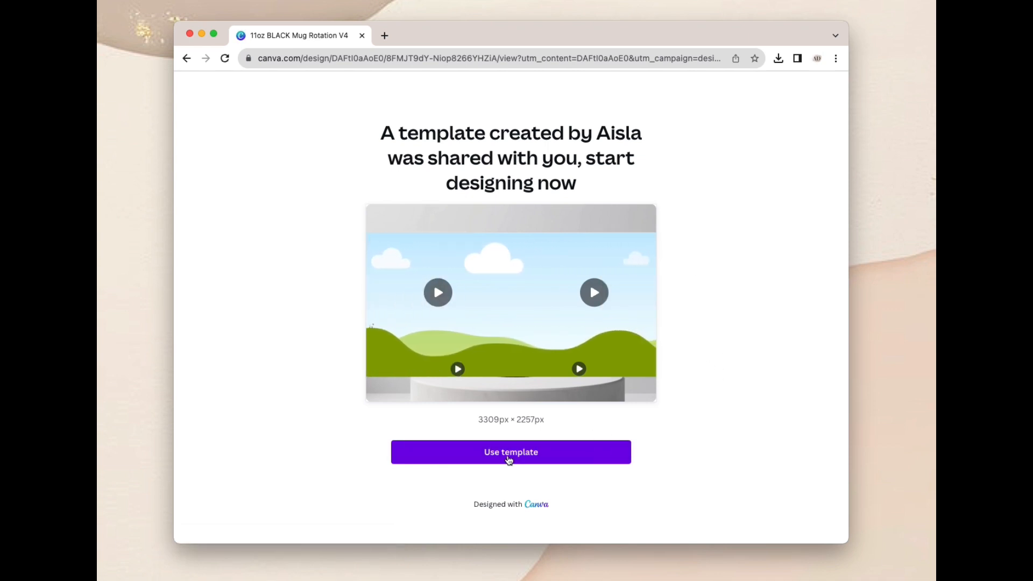
click(509, 452)
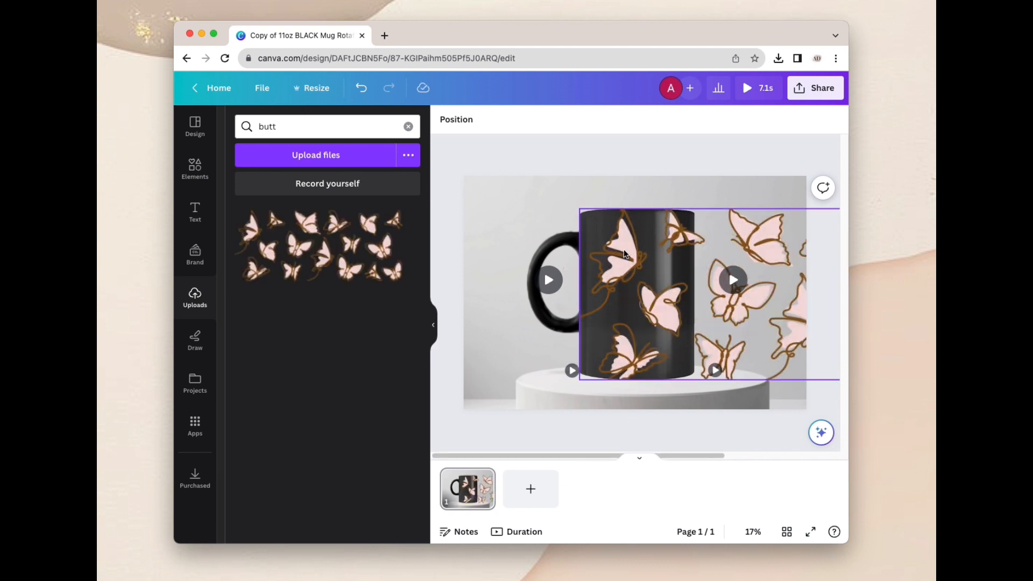
Step: Fit the uploaded pink butterfly image into the black mug's wrap frame
right_click(623, 254)
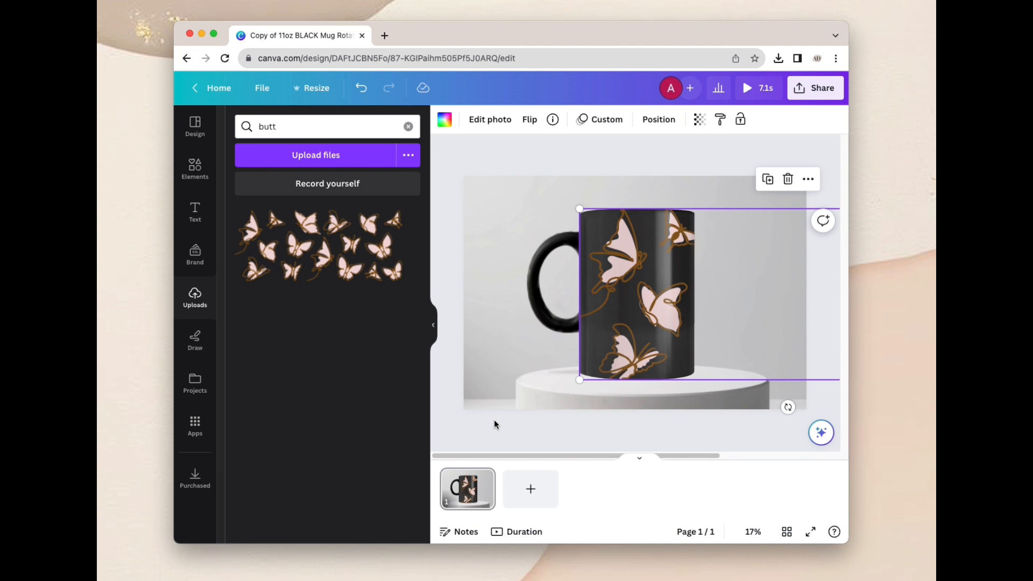
mouse_move(706, 430)
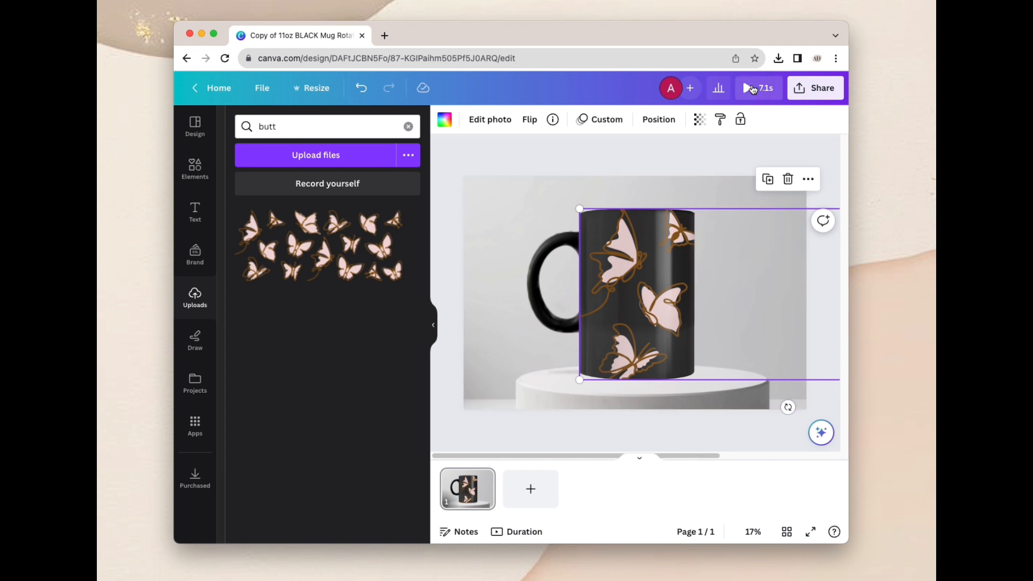
Step: Reach the download settings via Share, with MP4 Video at original quality selected
click(748, 87)
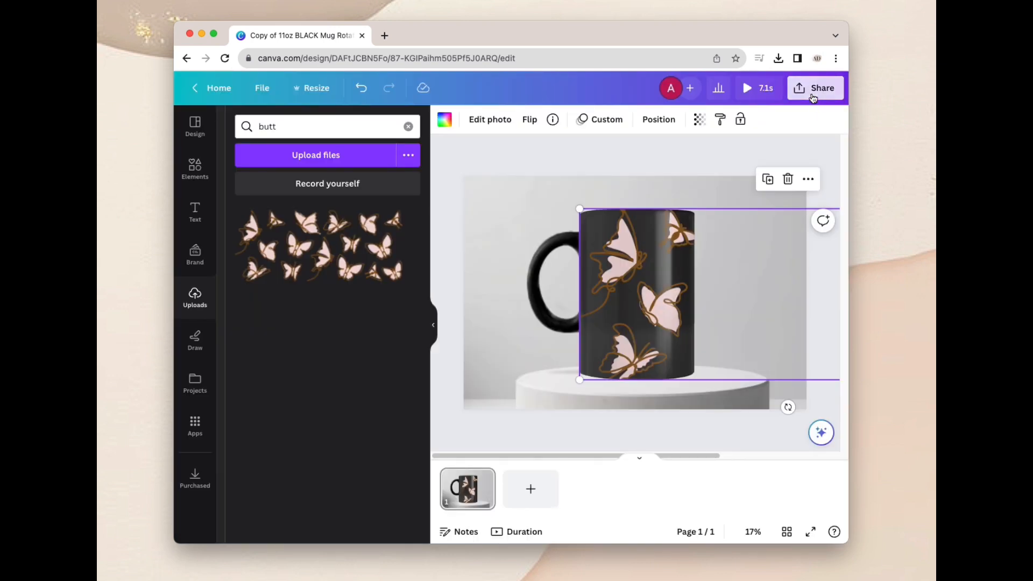
click(777, 58)
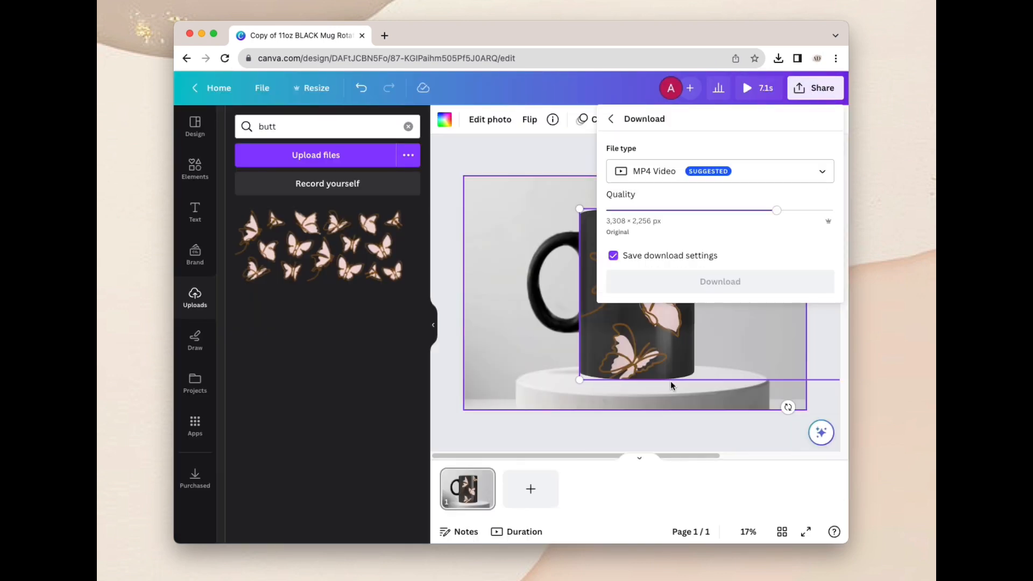